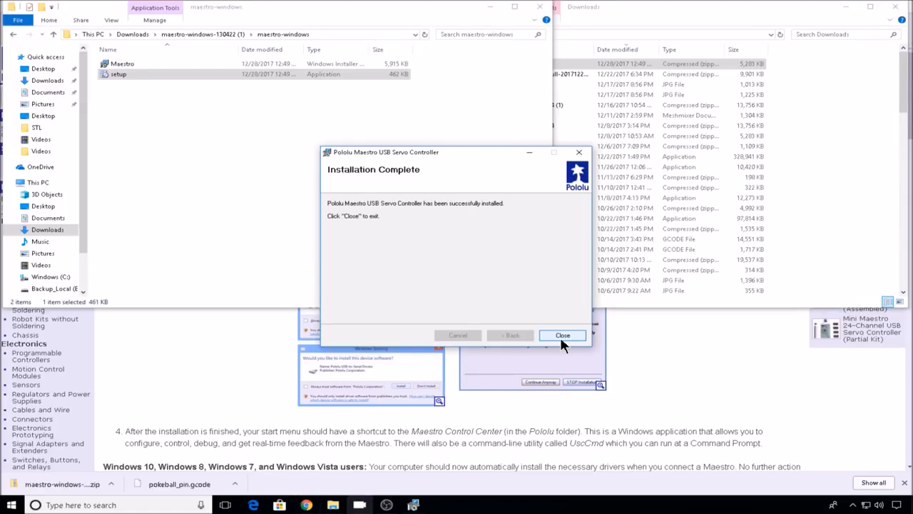
- Close the finished Maestro USB Servo Controller installer
click(562, 335)
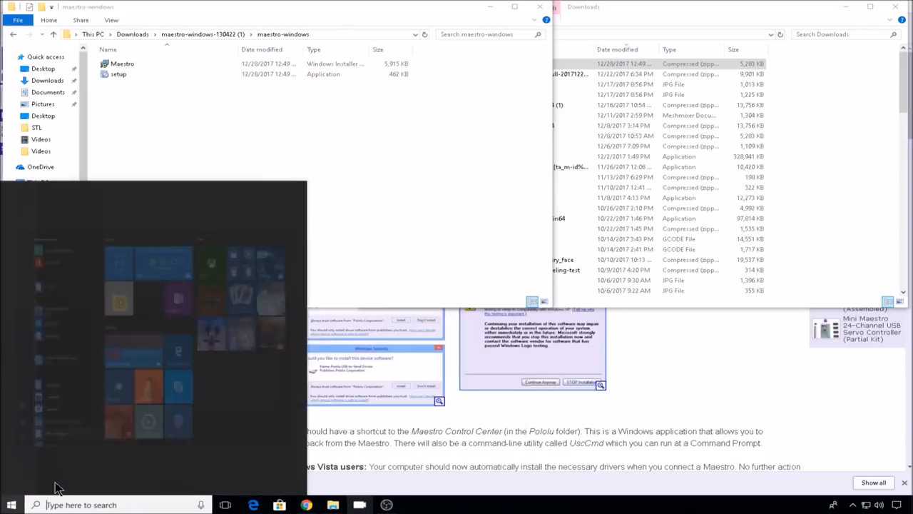
- Launch Maestro Control Center from Start search 'po' and enable the servo channels on the Status tab
text(po)
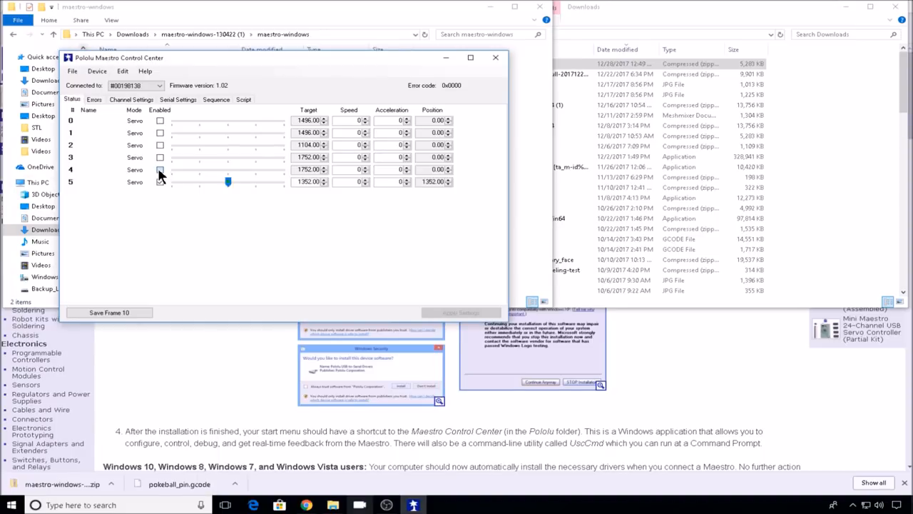
click(160, 169)
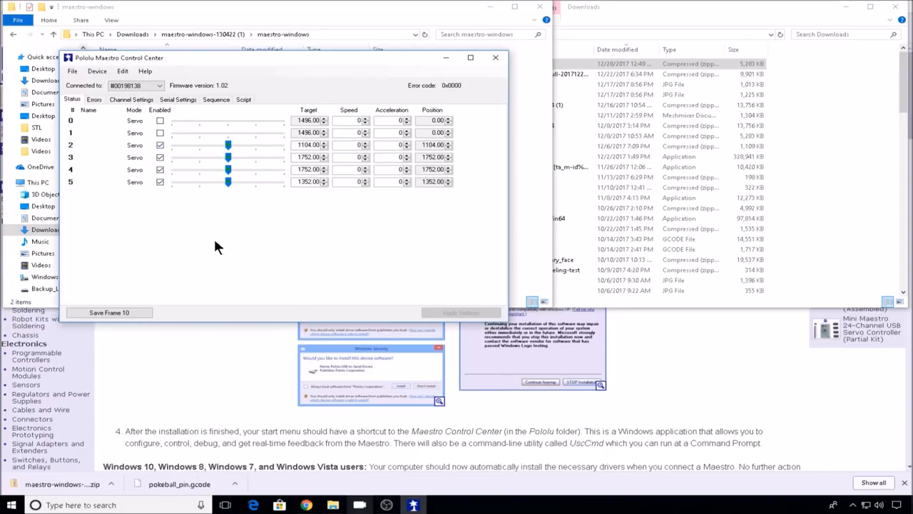
mouse_move(228, 172)
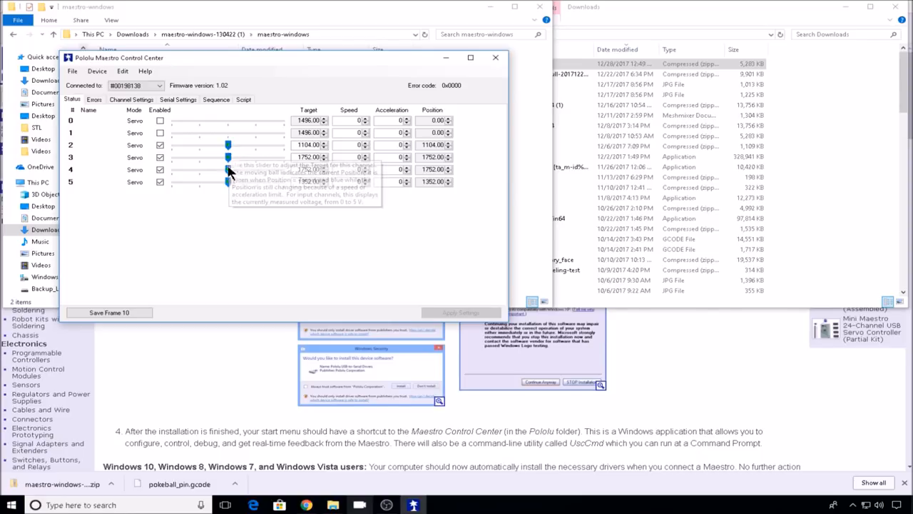
mouse_move(240, 199)
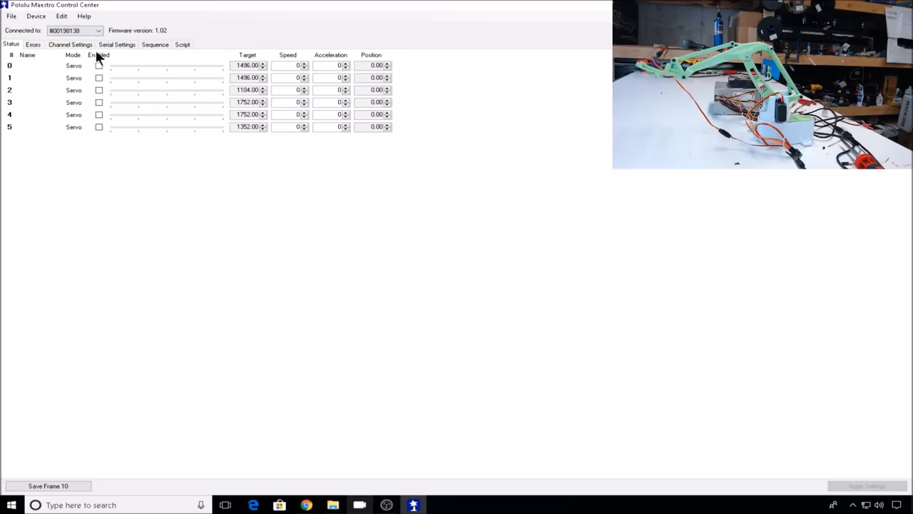
- Keep the Maestro board as the connected device and enable servo channel 5
click(74, 30)
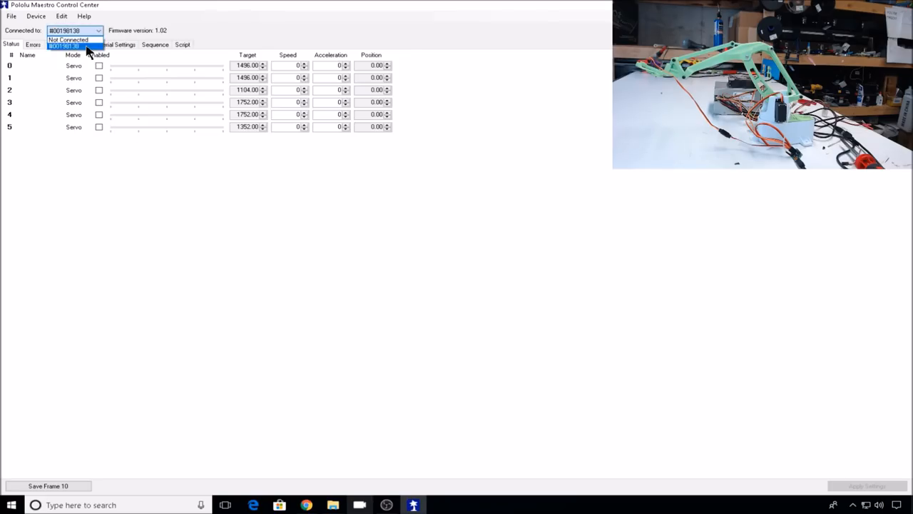
click(64, 46)
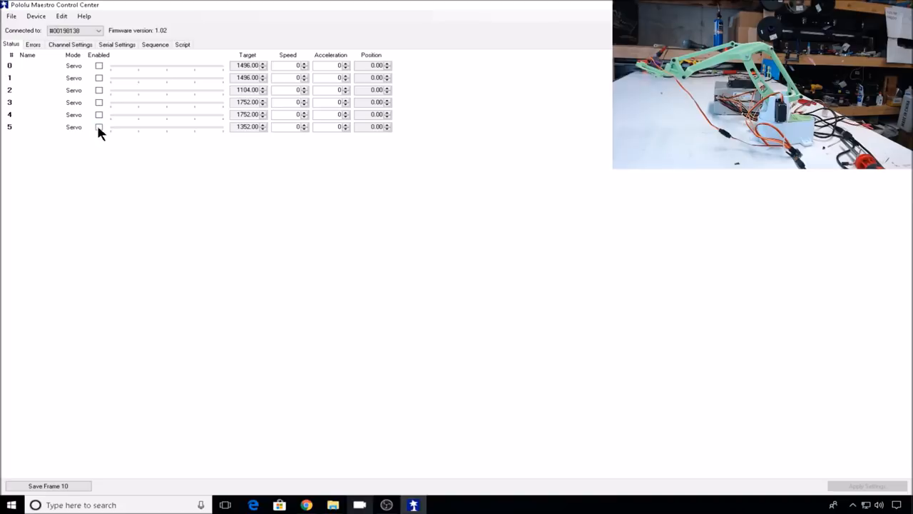
click(98, 114)
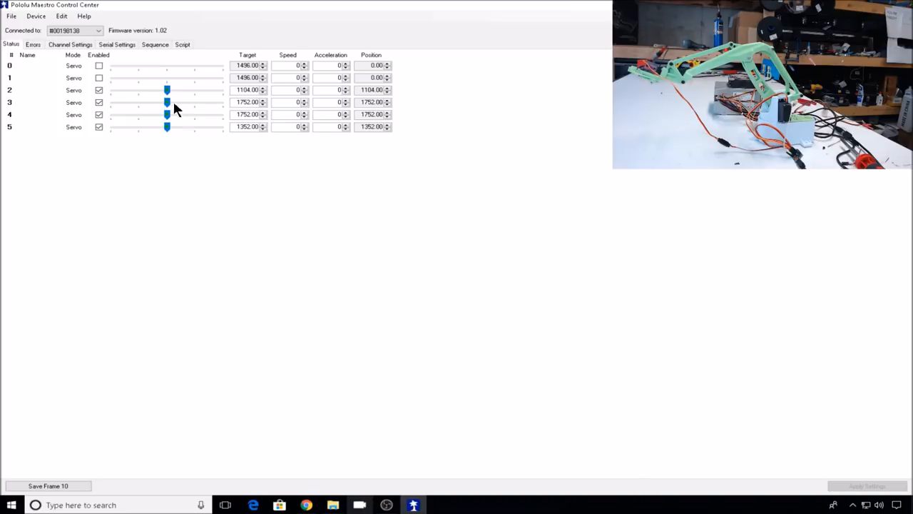
mouse_move(167, 91)
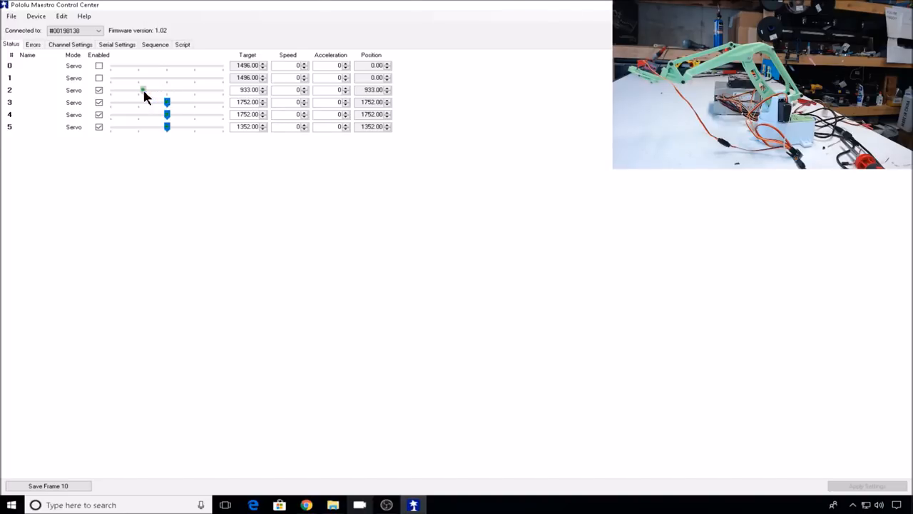
- Drag servos 2–5 to new targets (servo 2 to about 1504) to repose the arm
drag(143, 89, 223, 88)
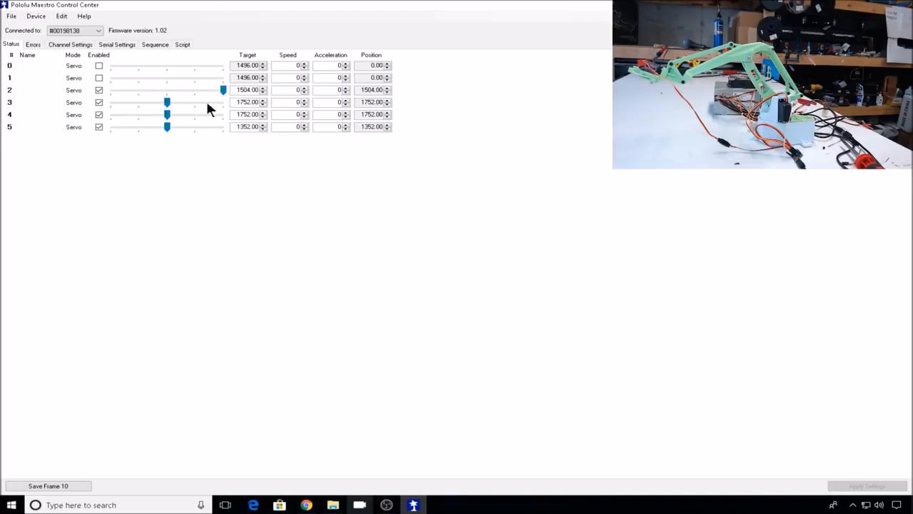
mouse_move(167, 103)
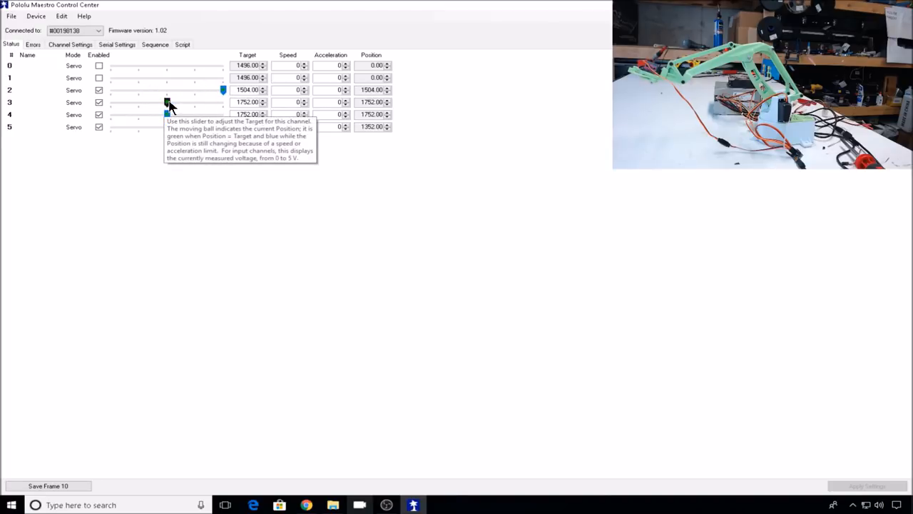
drag(165, 103, 121, 103)
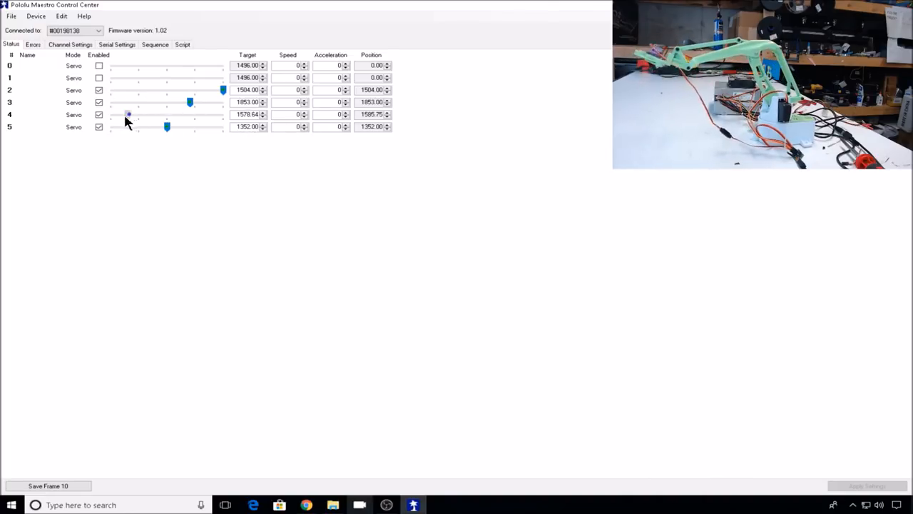
drag(167, 125, 136, 126)
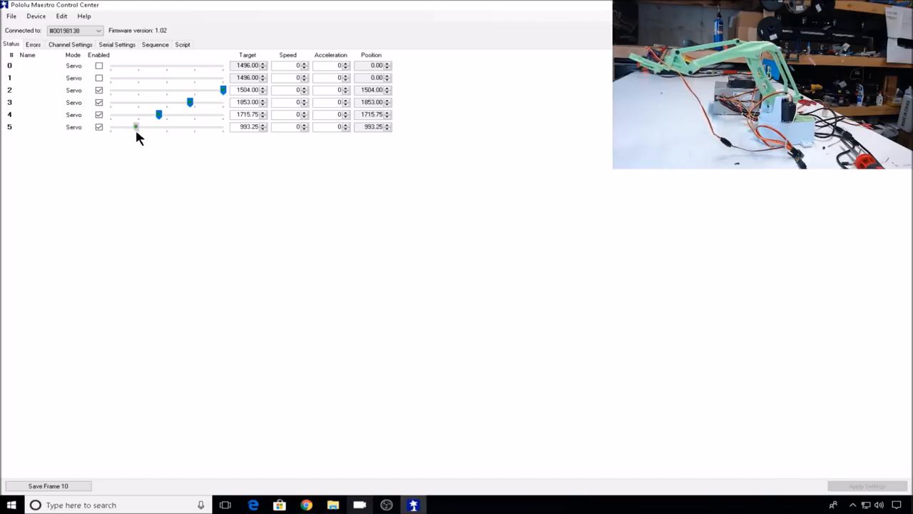
drag(136, 125, 188, 125)
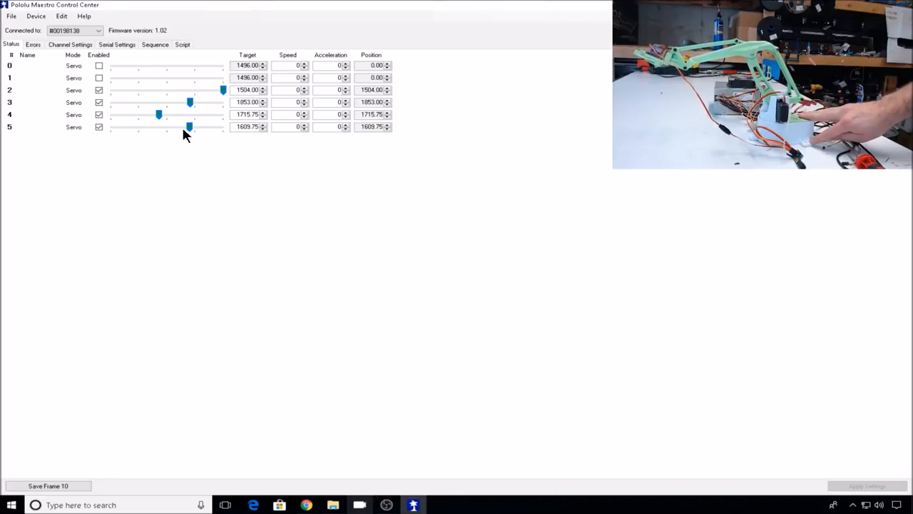
- Review the saved sequence frames, then settle servo 5's target at about 1635
click(154, 44)
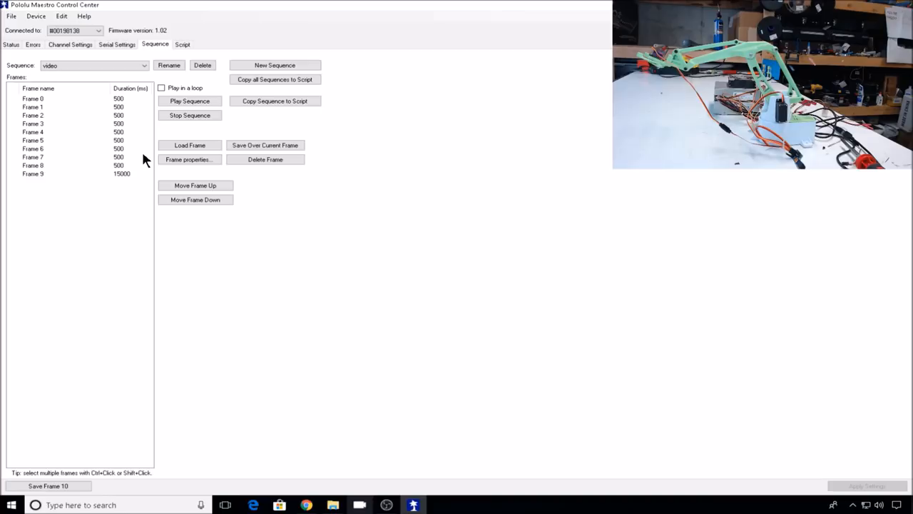
click(11, 45)
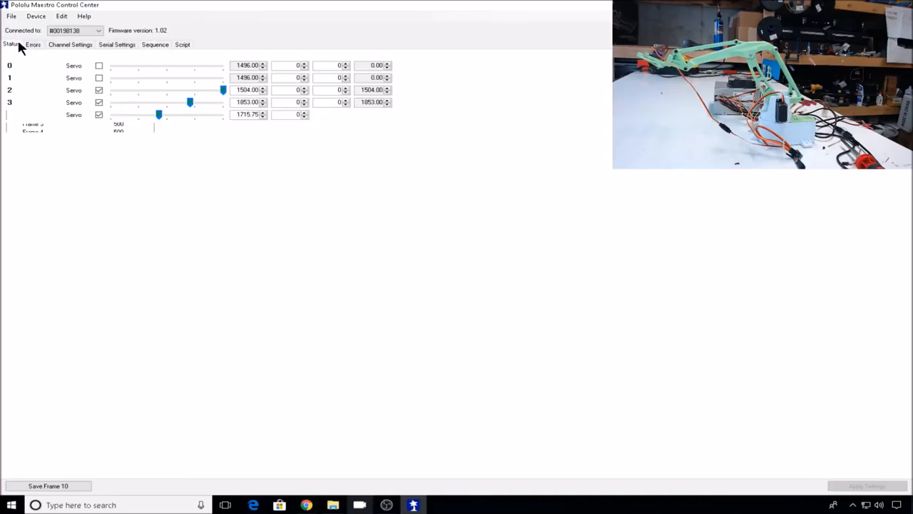
drag(157, 125, 180, 125)
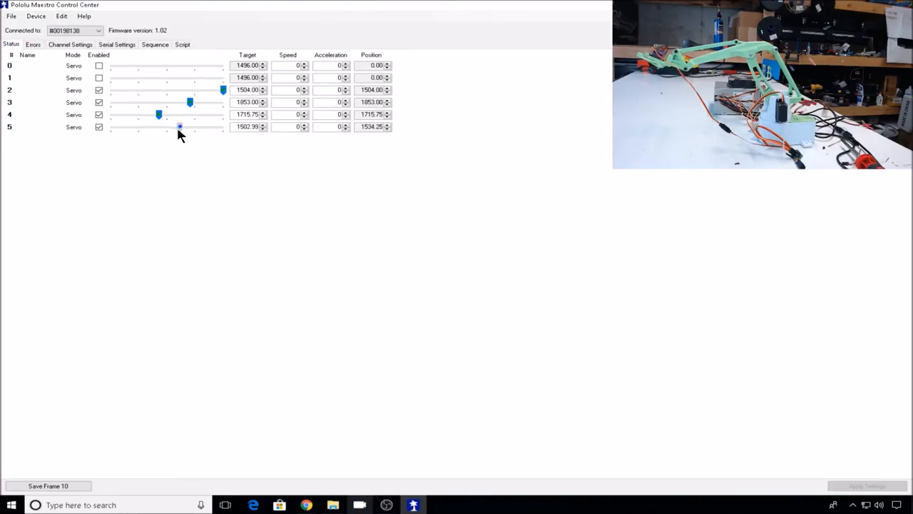
drag(180, 126, 191, 126)
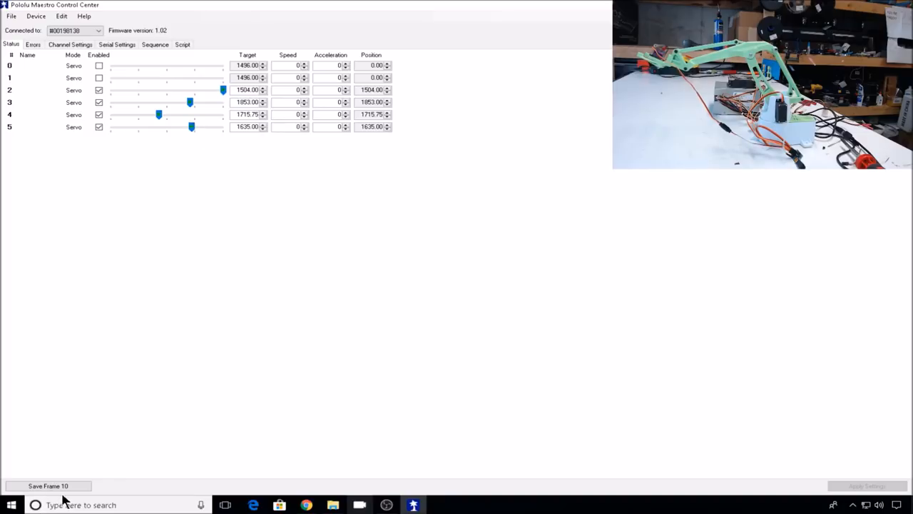
- Save the pose as Frame 10, confirm it in the sequence, and play the sequence on the arm
click(155, 44)
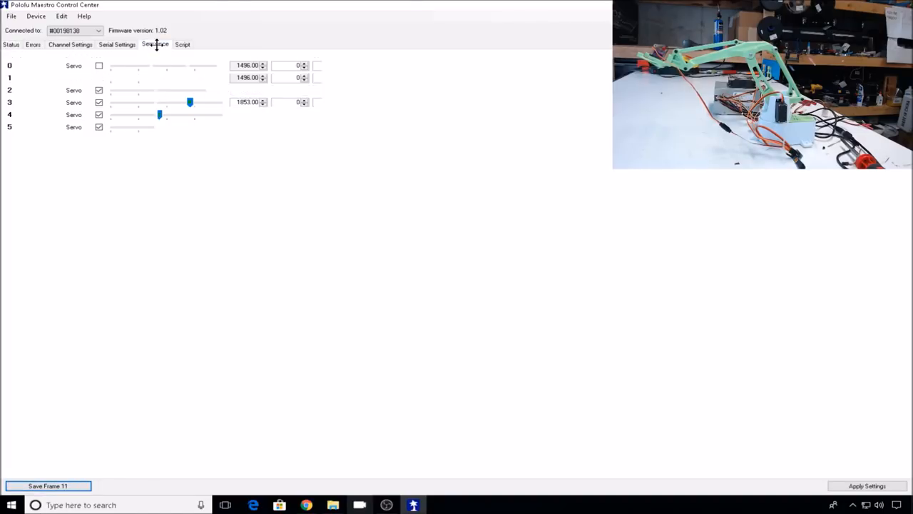
click(154, 44)
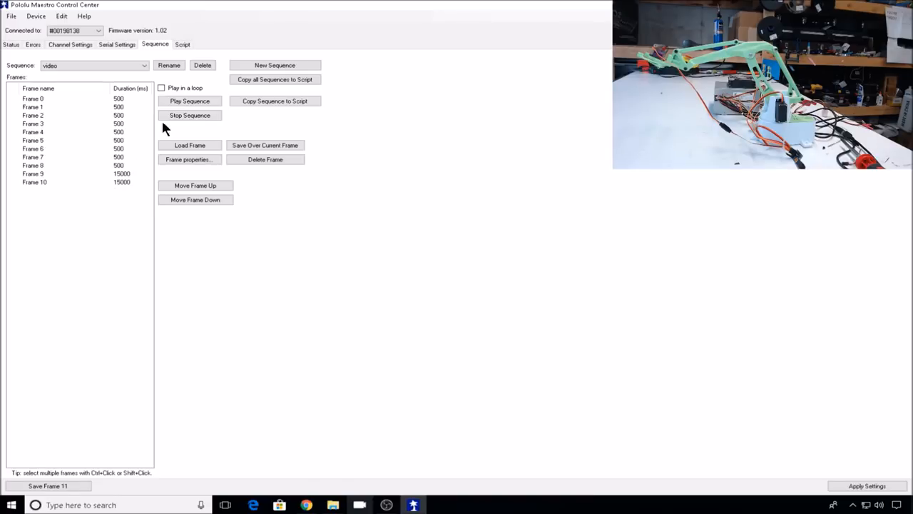
click(190, 115)
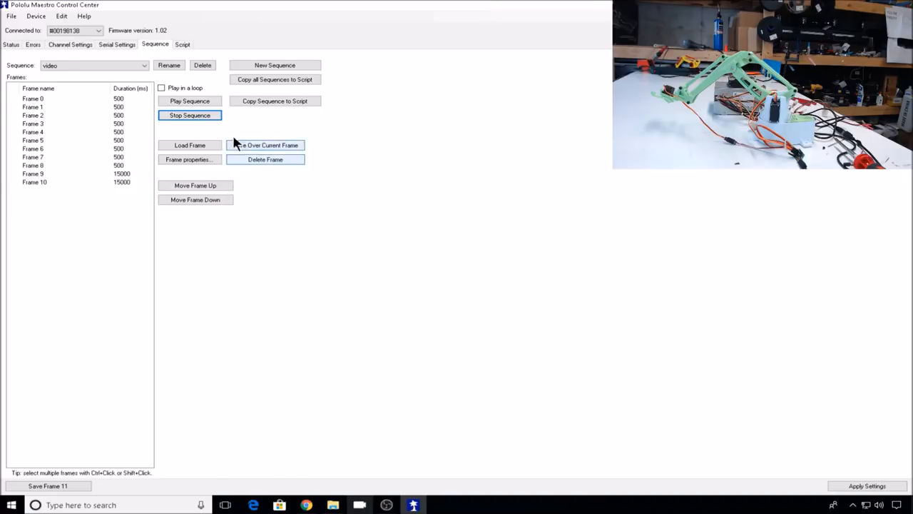
click(182, 45)
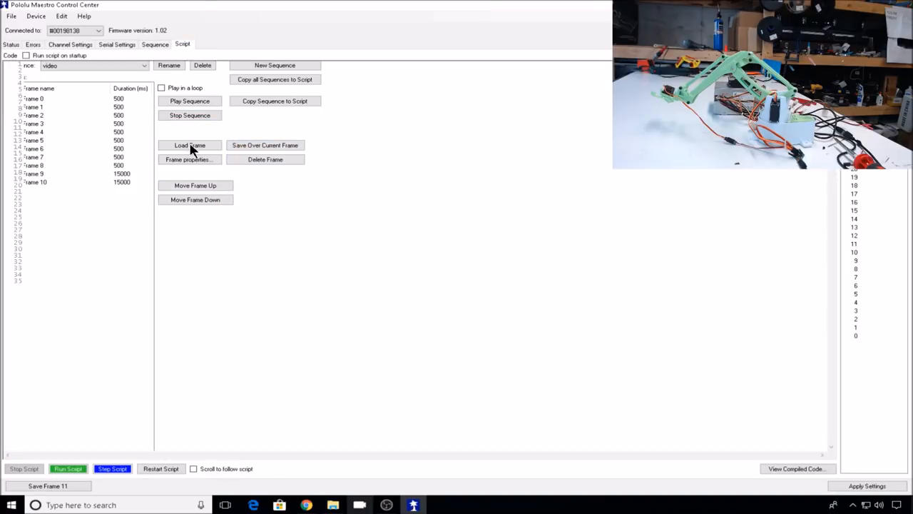